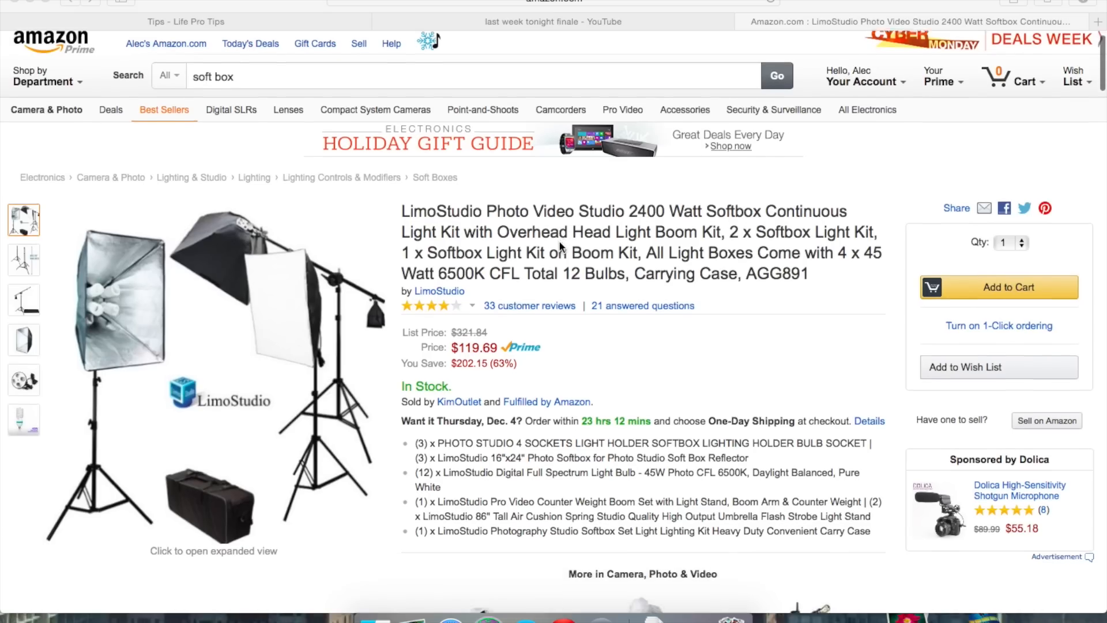
{"action": "scroll", "scroll_direction": "down", "scroll_amount": 3}
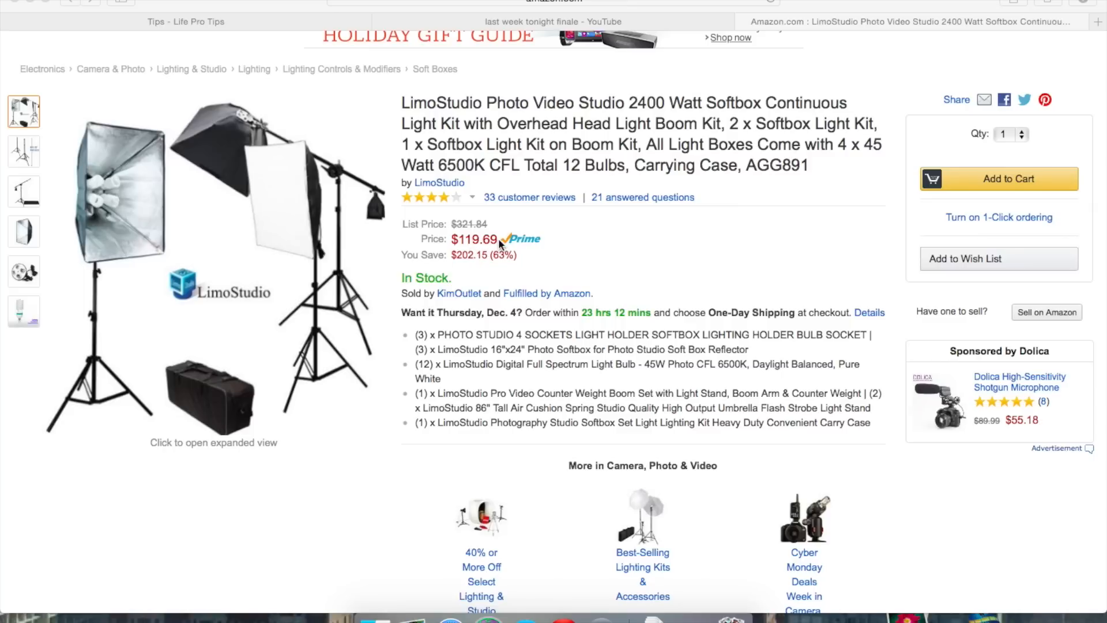